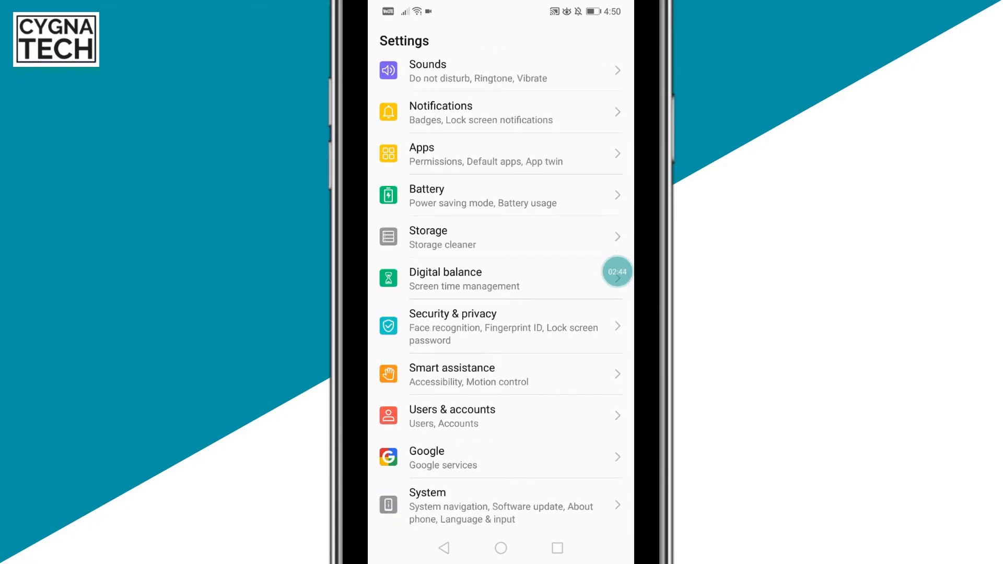
# Open the System page from the bottom of the Settings list.
pyautogui.click(427, 493)
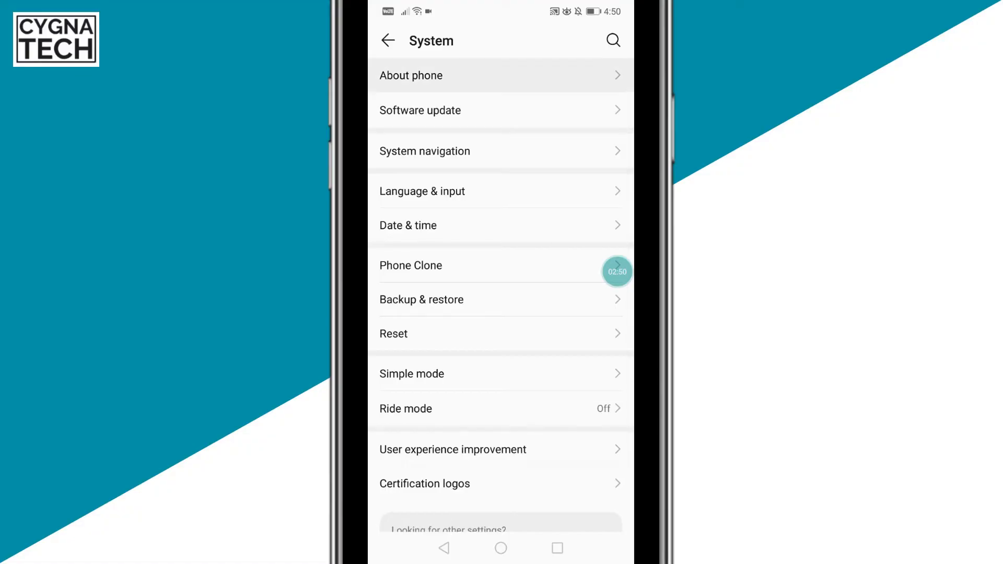
# View About phone details (model, build number, EMUI version), then go back.
pyautogui.click(411, 75)
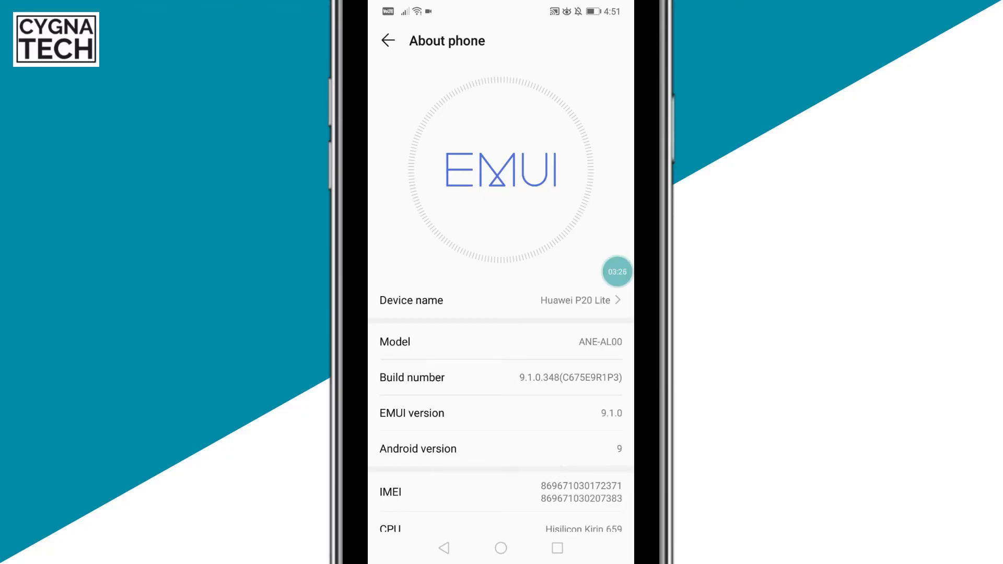
pyautogui.click(387, 41)
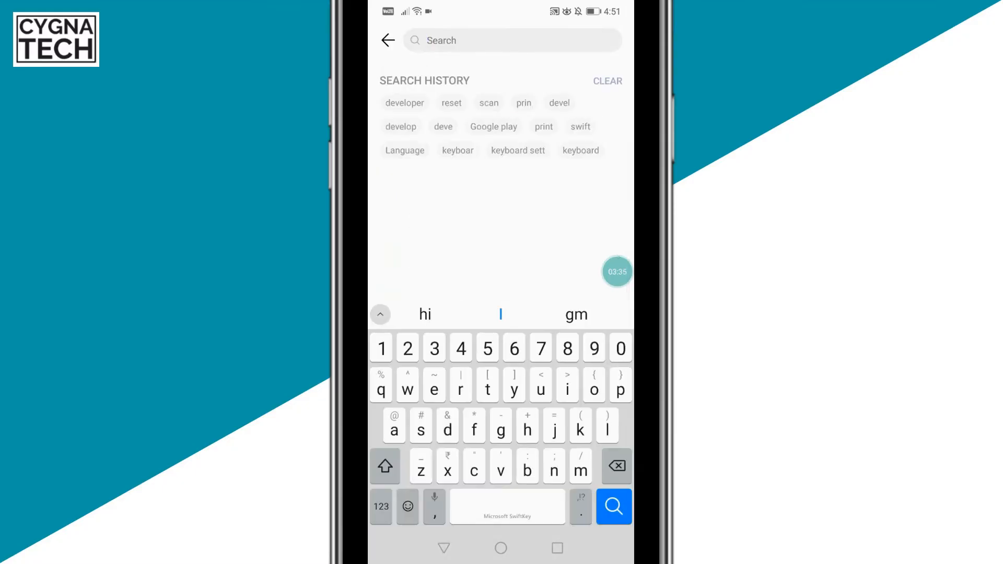
# Search settings for 'devel' to surface the Developer options result.
pyautogui.write('develo')
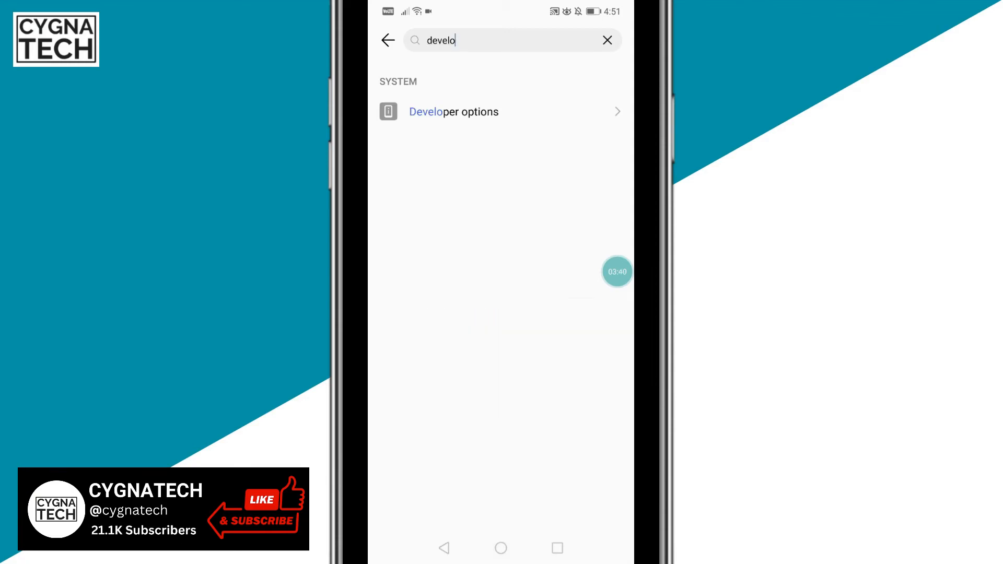
# Open Developer options and scroll down to the Debugging section with USB debugging.
pyautogui.click(453, 111)
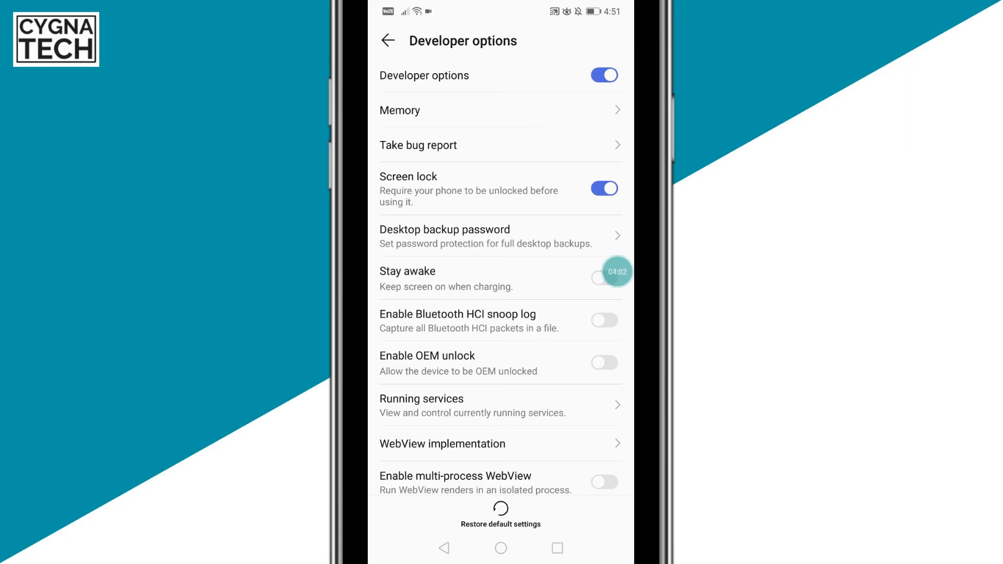
pyautogui.scroll(-3)
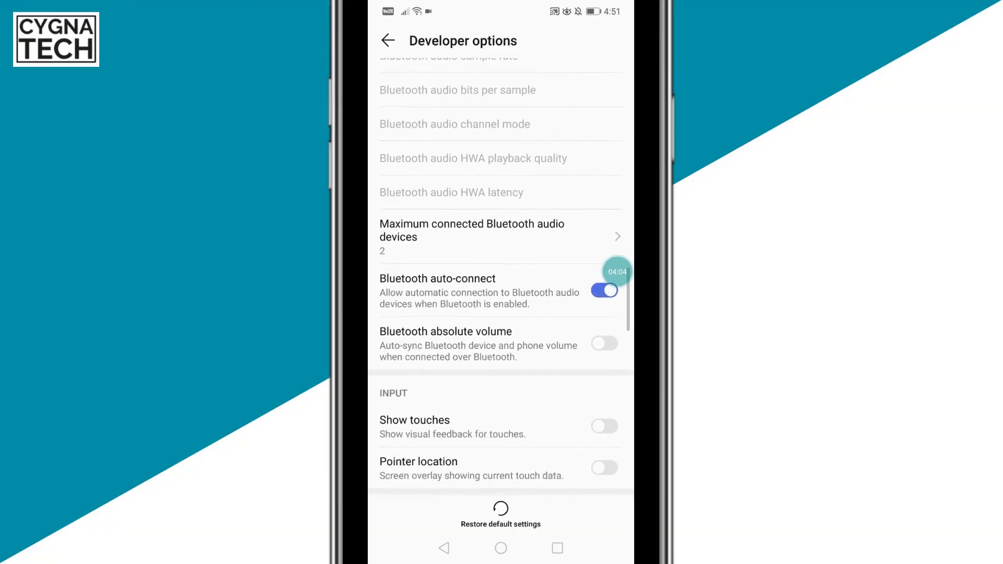
pyautogui.scroll(-3)
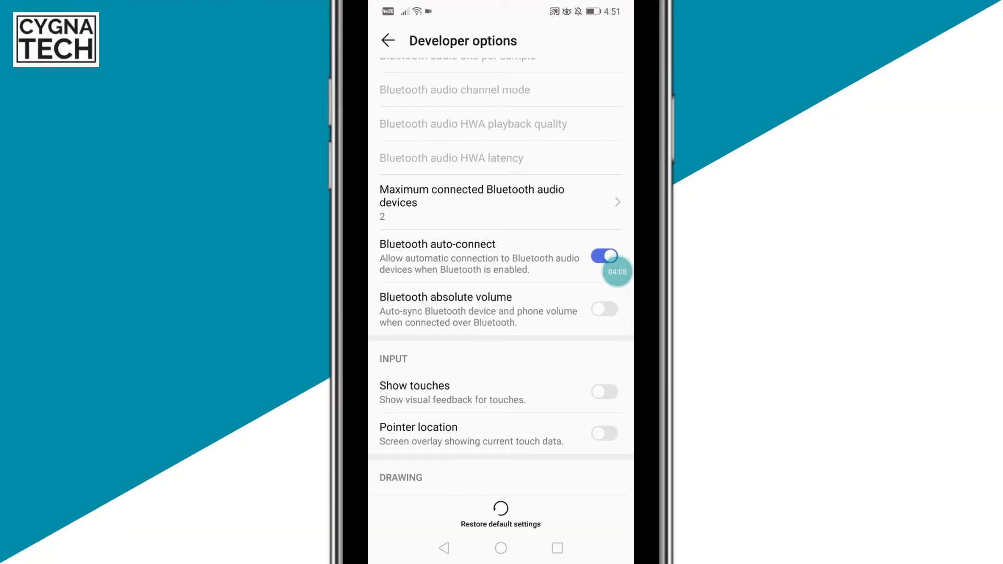
pyautogui.scroll(-3)
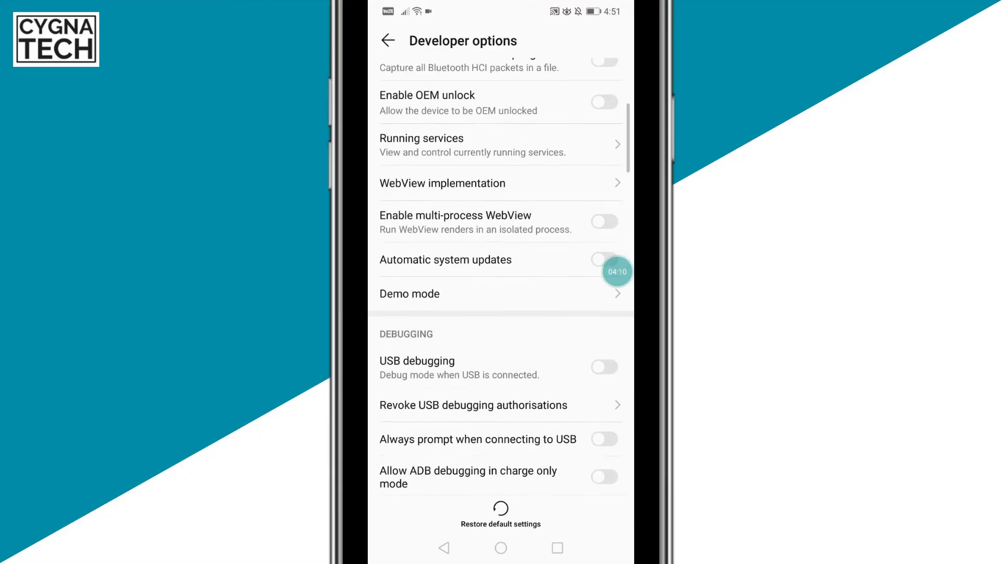